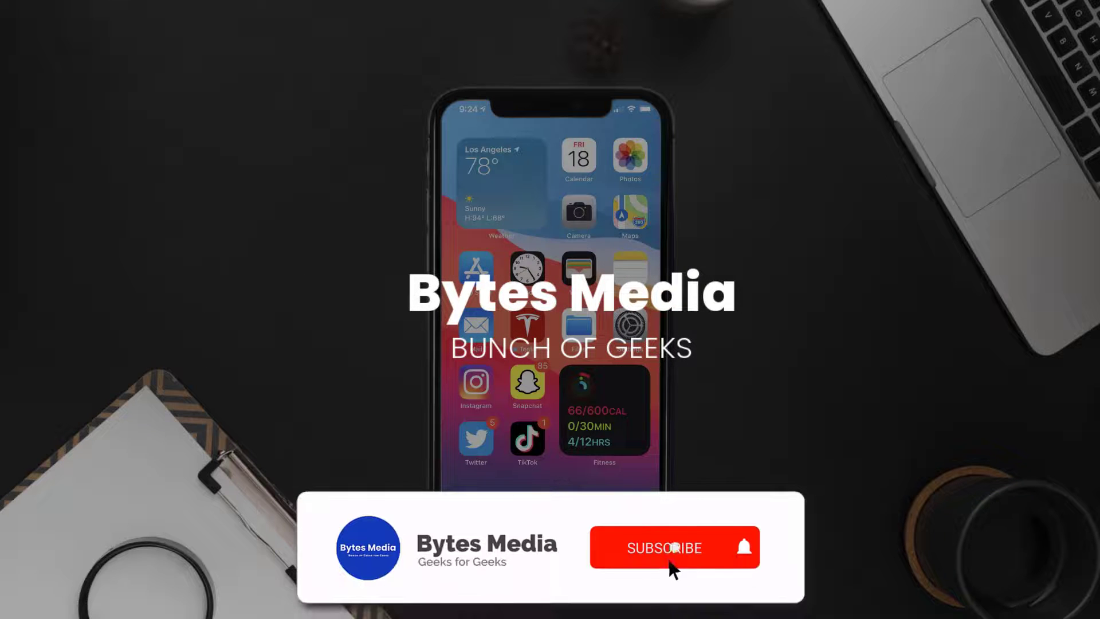
# Step: Enable cellular data for Amazon Flex in Settings > Cellular
pyautogui.click(664, 547)
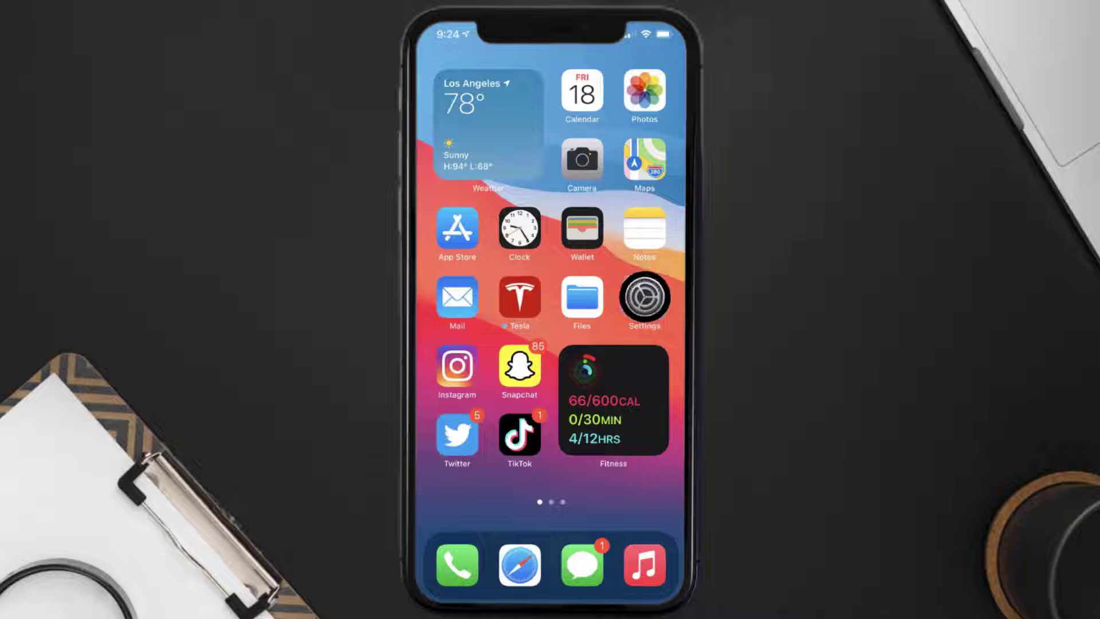
pyautogui.click(641, 298)
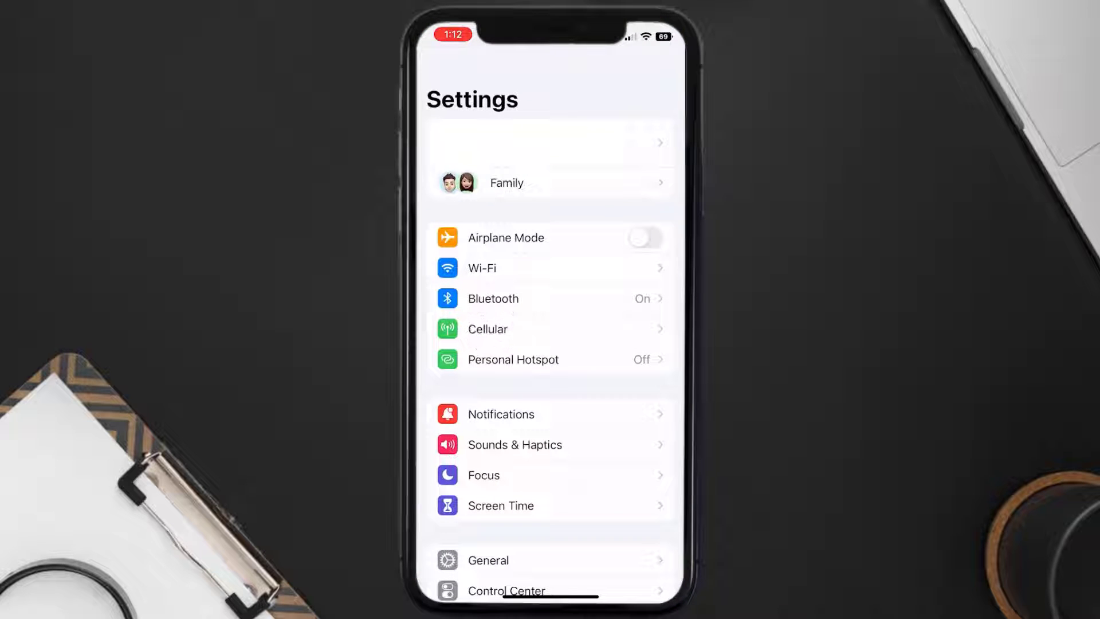
pyautogui.click(487, 328)
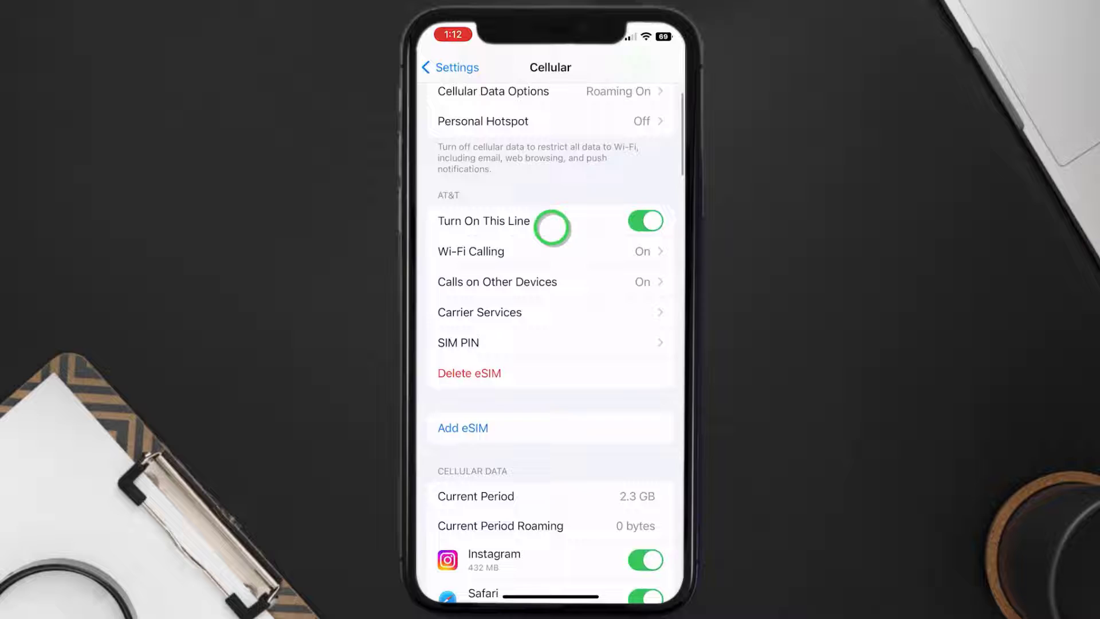
pyautogui.scroll(-3)
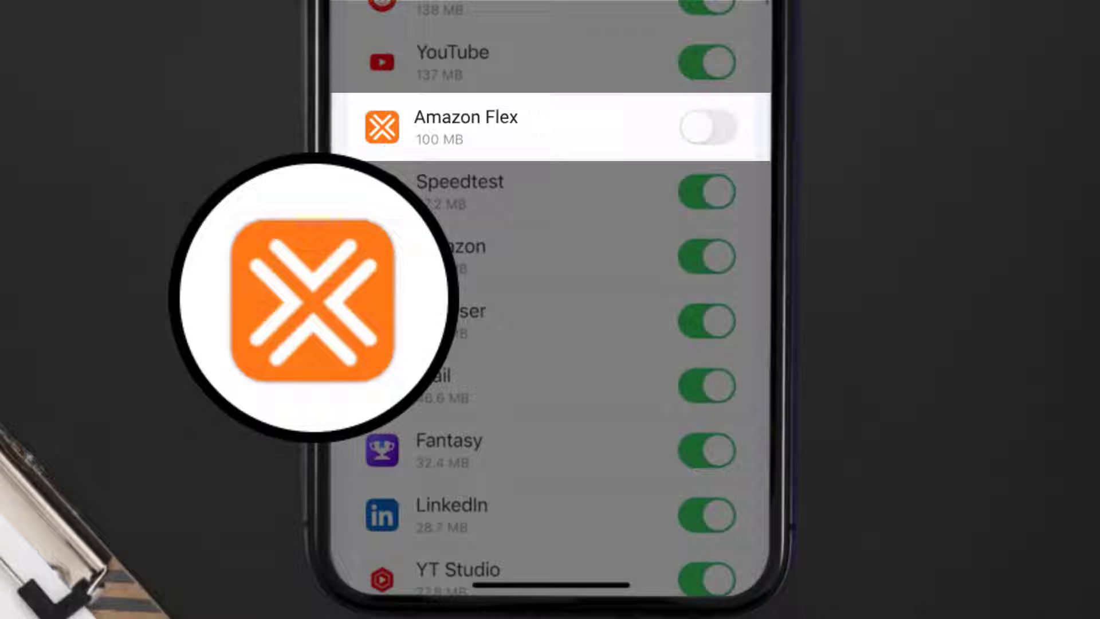
pyautogui.click(707, 128)
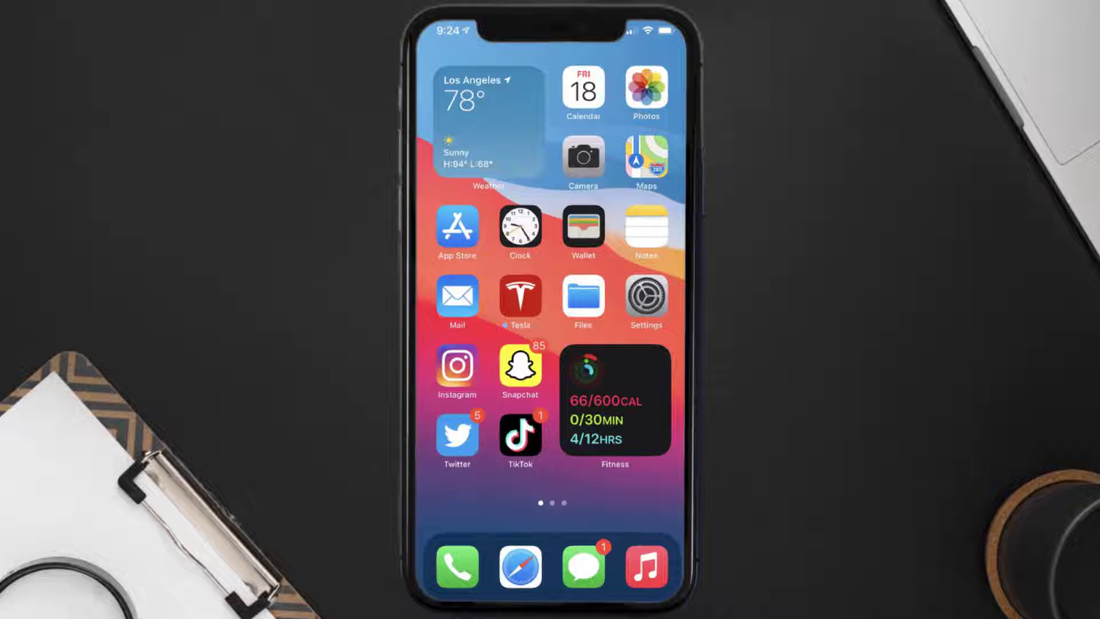
# Step: Search the App Store for 'amazon flex' and install its update
pyautogui.click(457, 227)
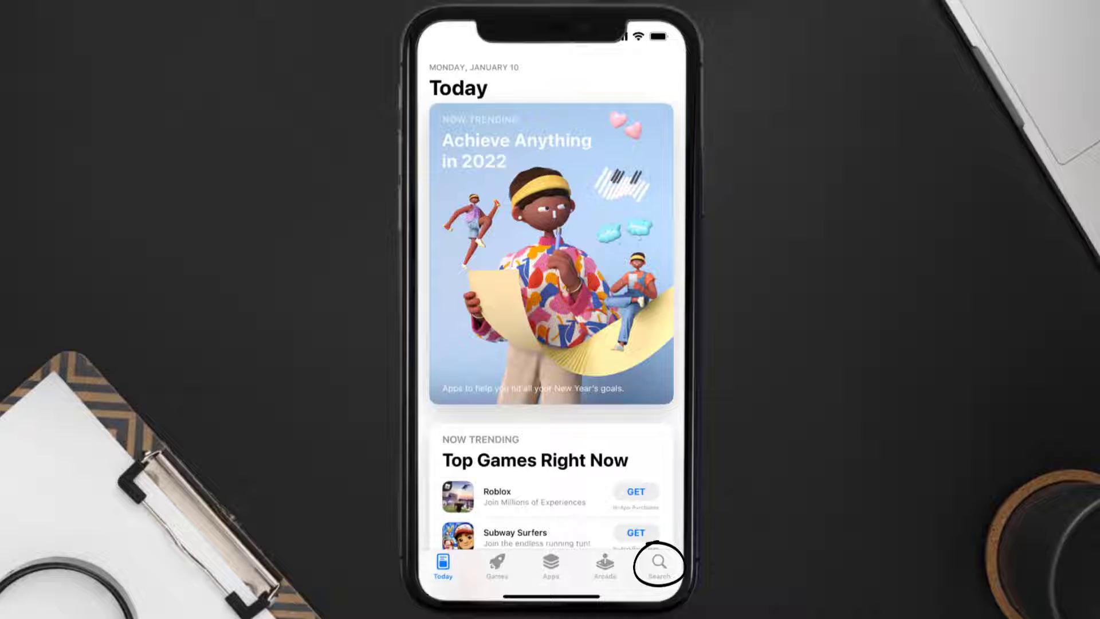
pyautogui.click(657, 565)
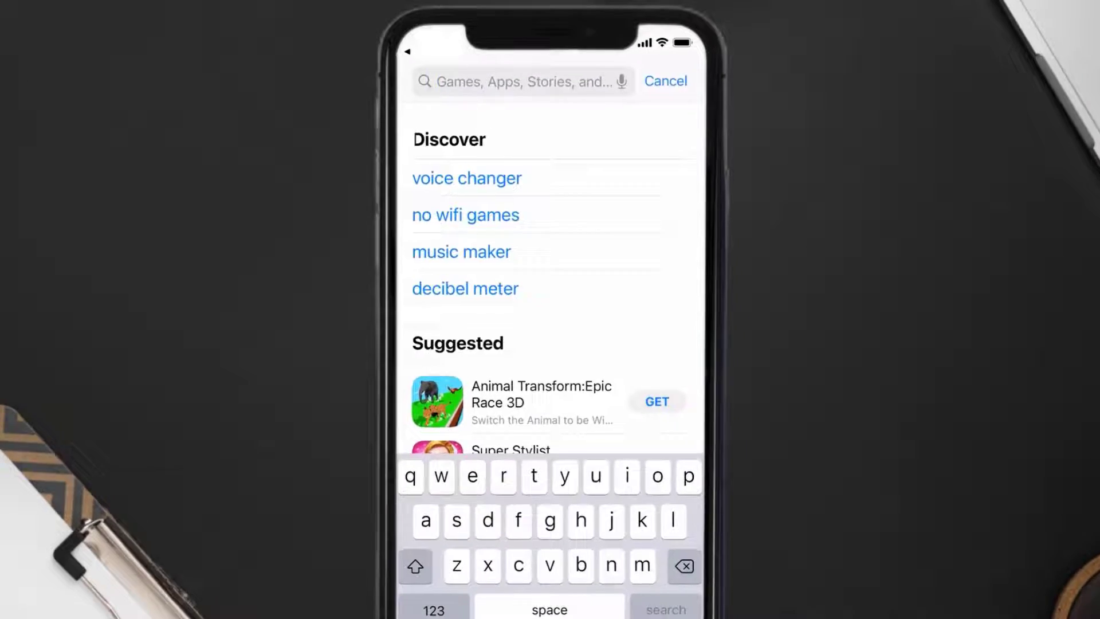
pyautogui.write('amazon flex')
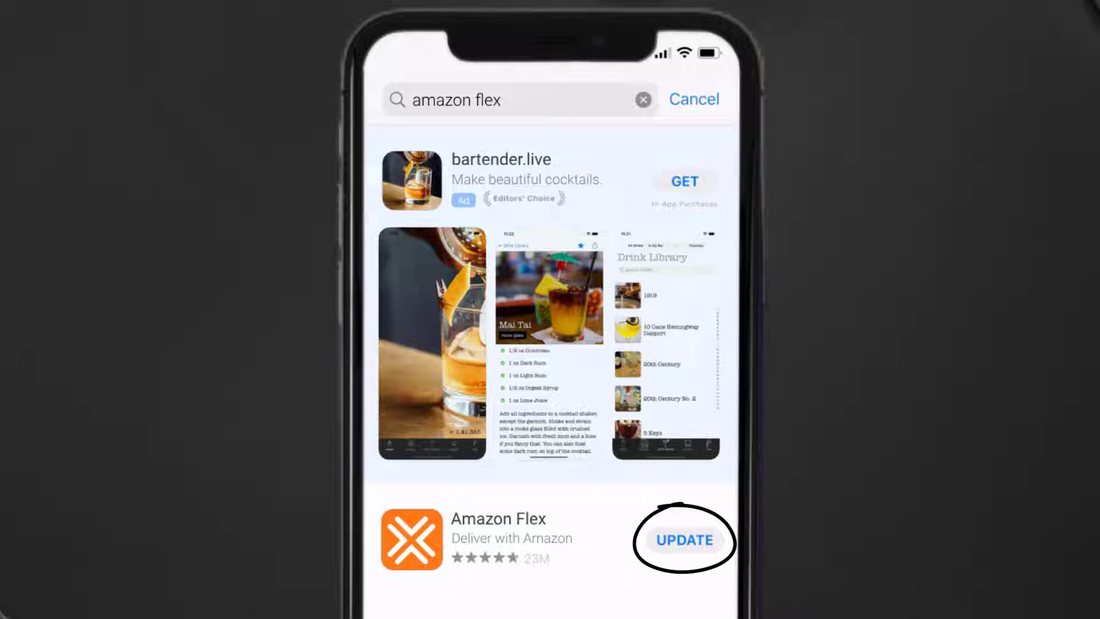
pyautogui.click(685, 541)
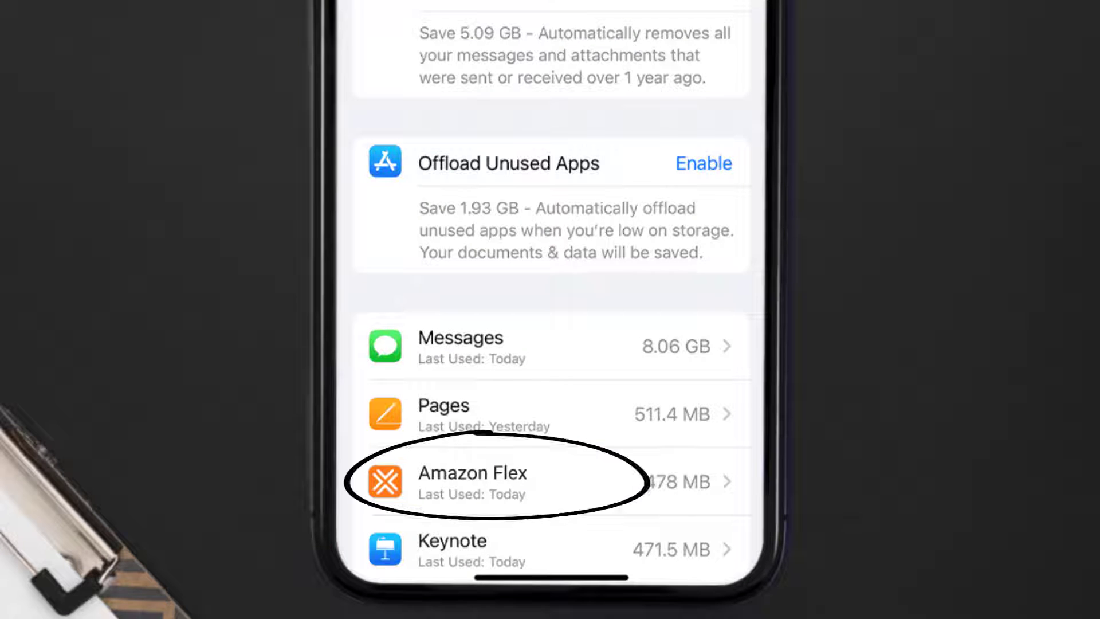
# Step: Offload Amazon Flex from iPhone Storage, keeping its data
pyautogui.click(472, 472)
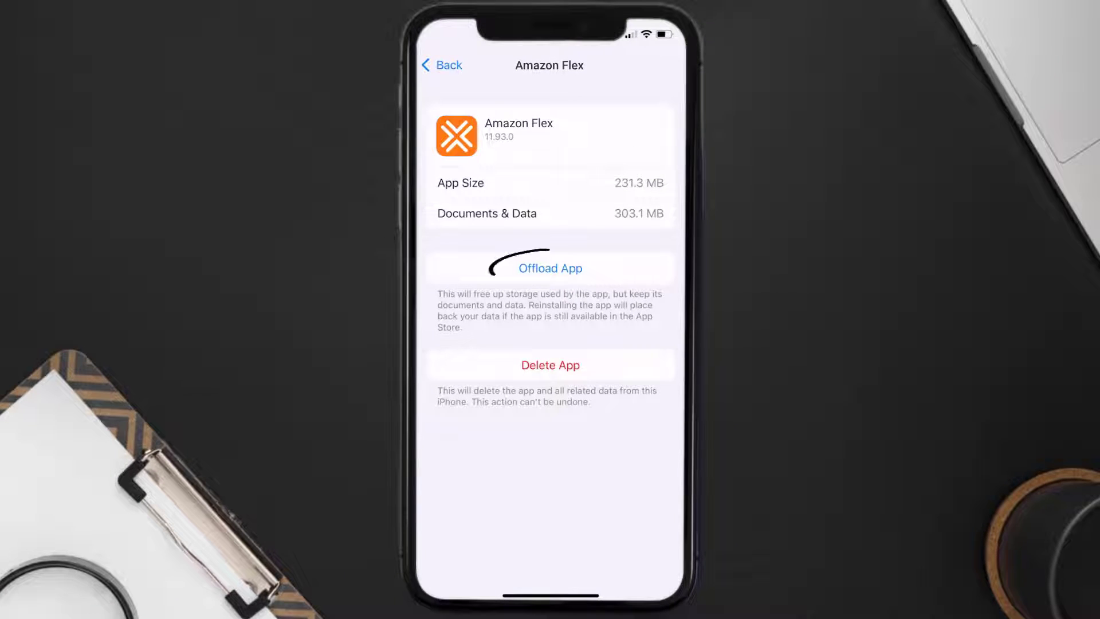
pyautogui.click(550, 268)
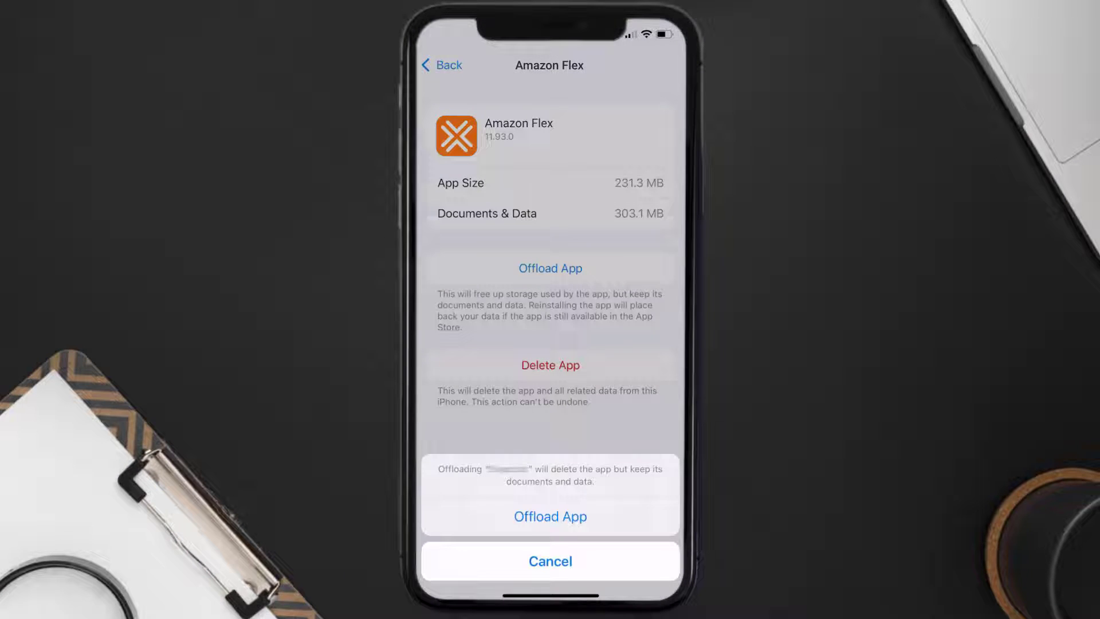
pyautogui.click(550, 515)
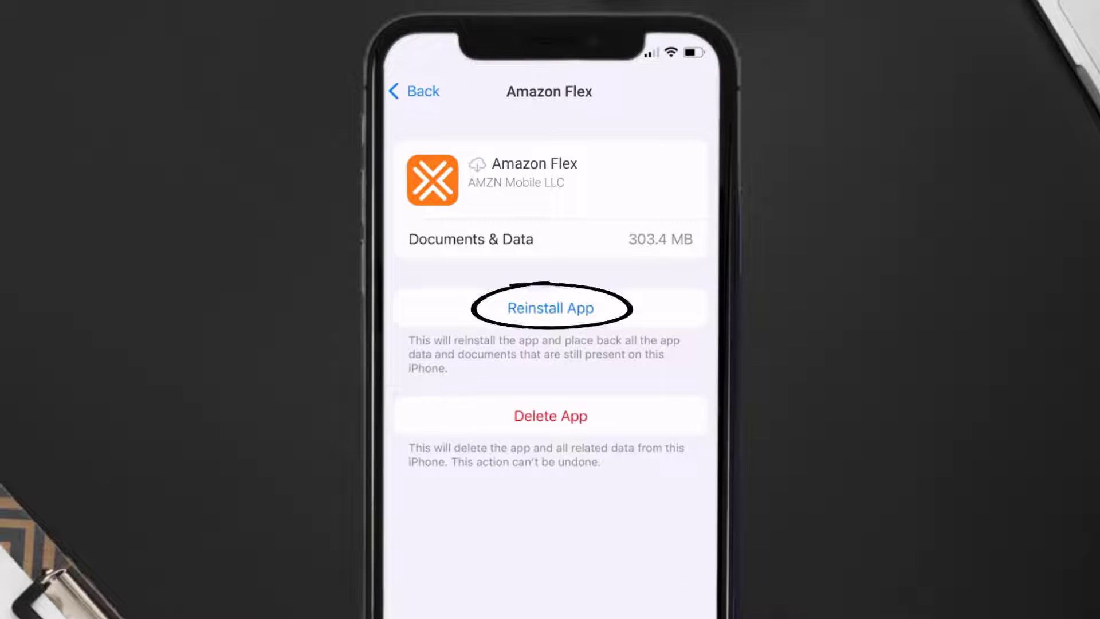
# Step: Reinstall the offloaded Amazon Flex, then delete the app and its data
pyautogui.click(550, 307)
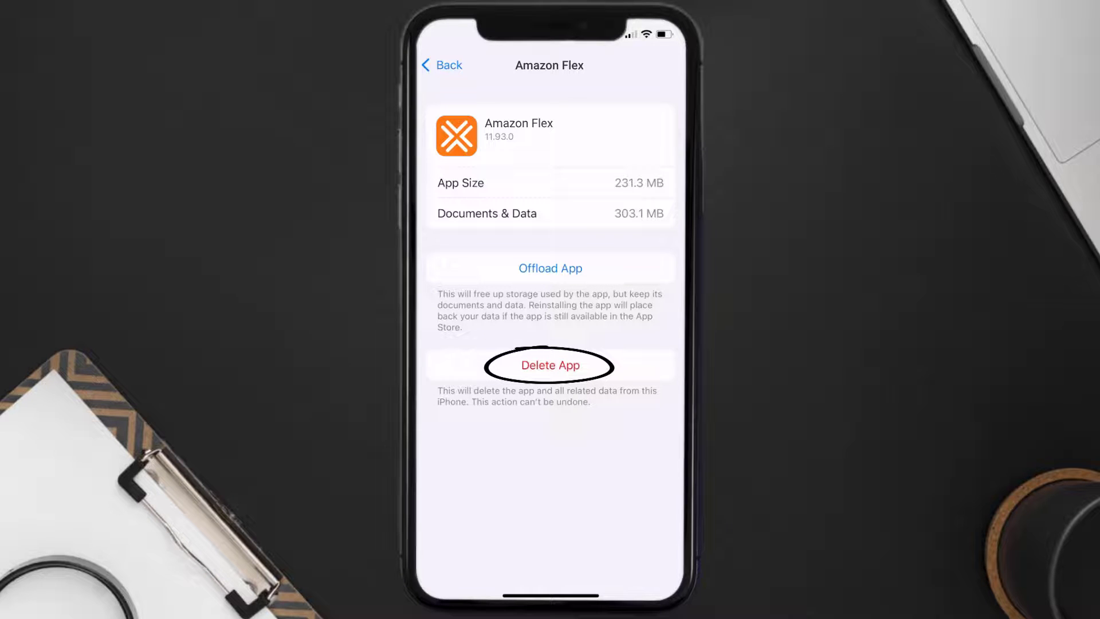
pyautogui.click(549, 364)
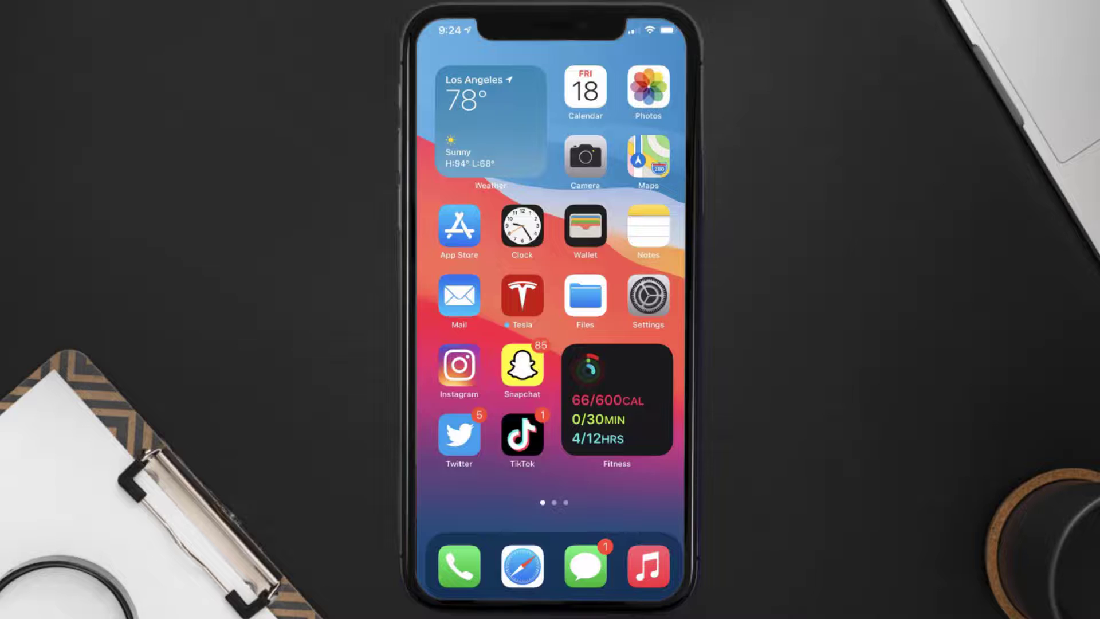
# Step: Search the App Store for 'amazon flex' and download it again with Get
pyautogui.click(459, 228)
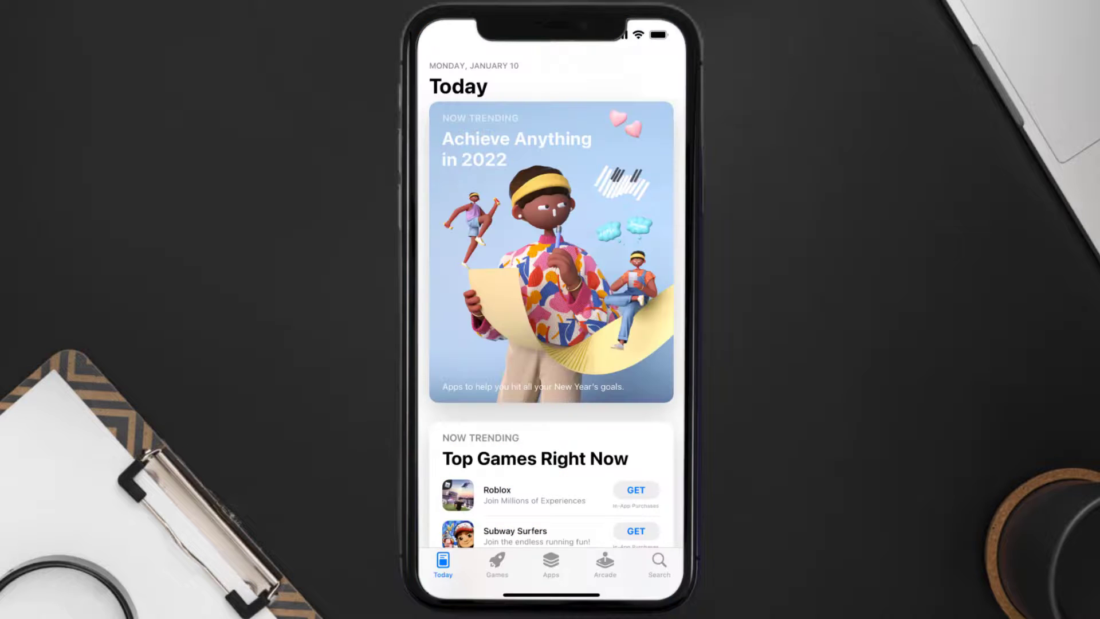
pyautogui.click(657, 561)
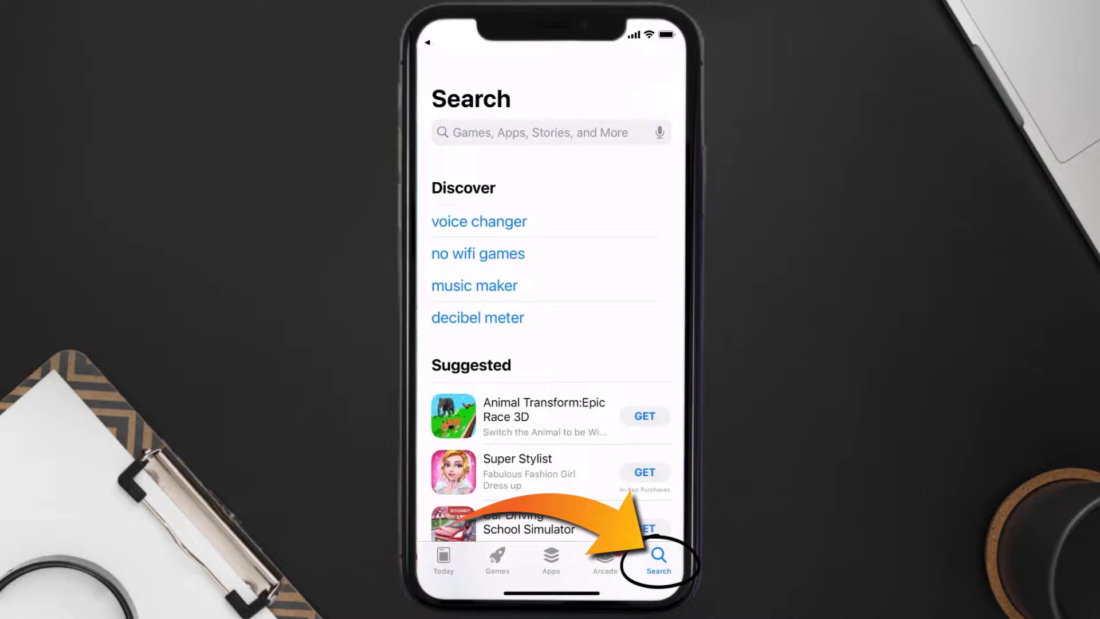
pyautogui.write('amazon flex')
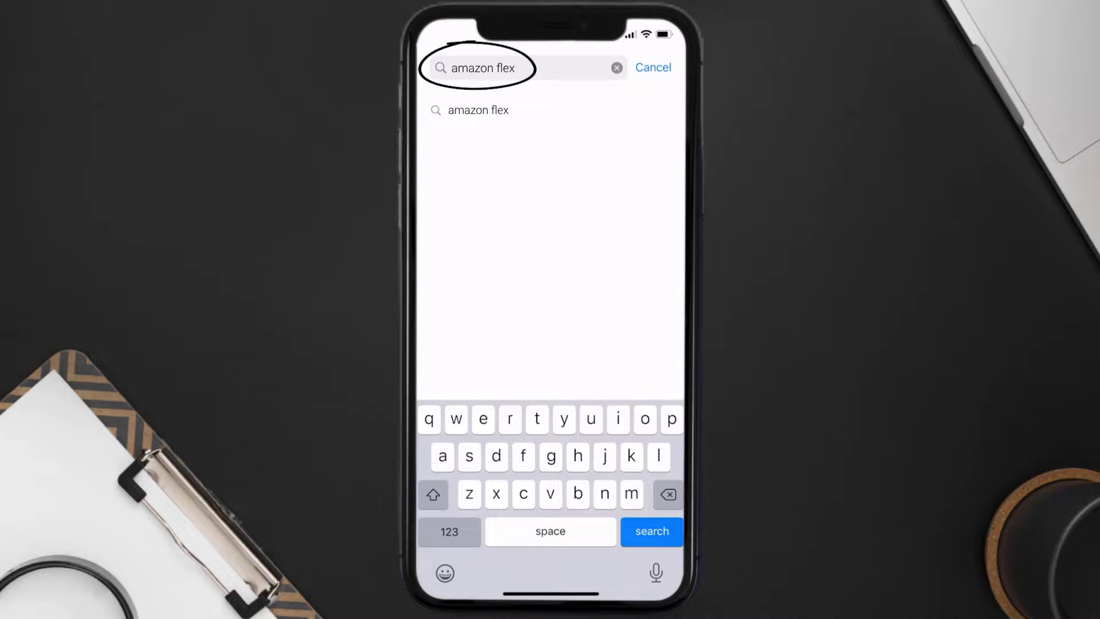
pyautogui.click(649, 531)
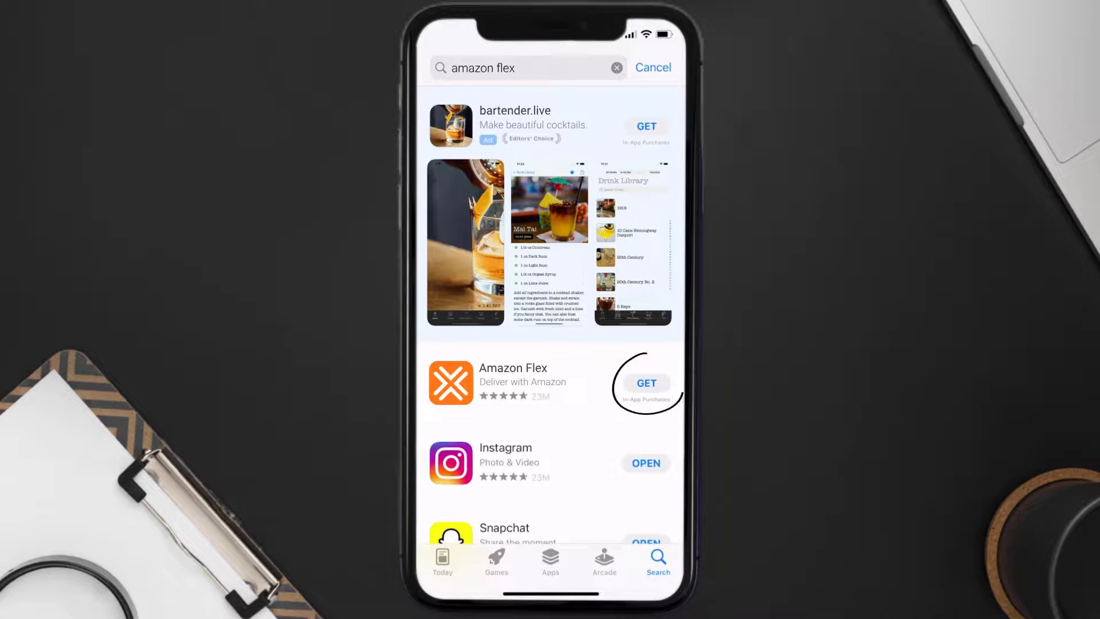
pyautogui.click(645, 383)
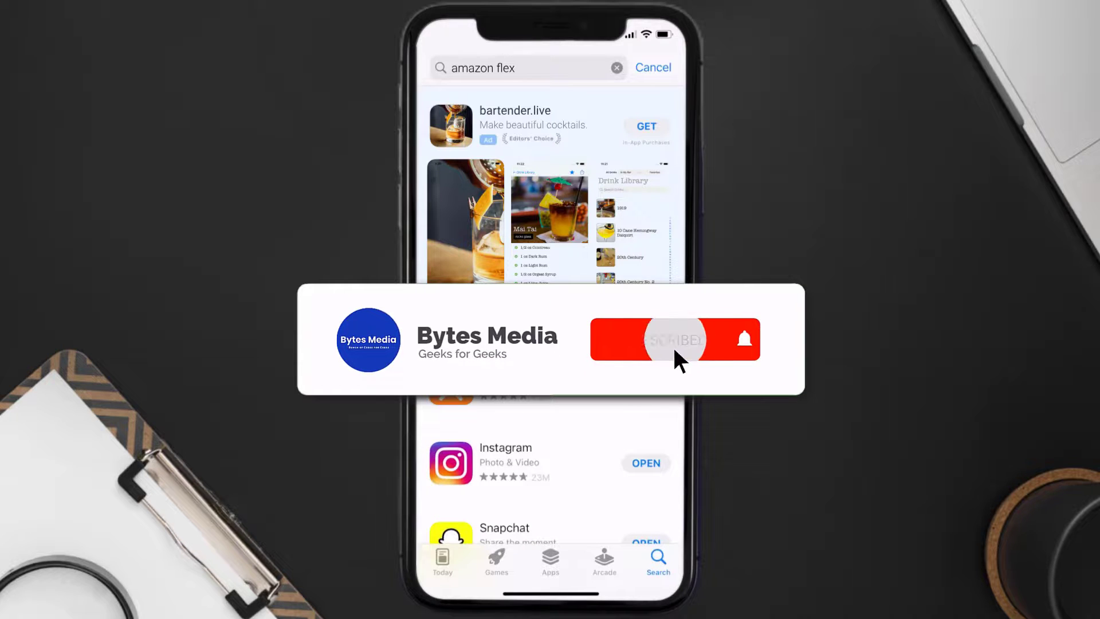
pyautogui.click(664, 339)
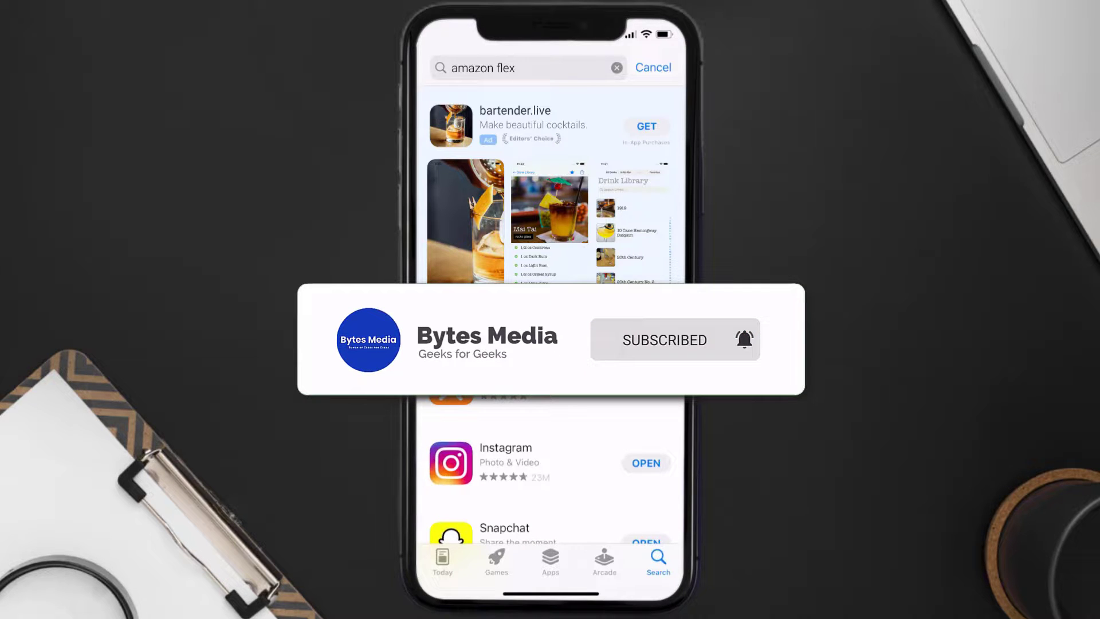